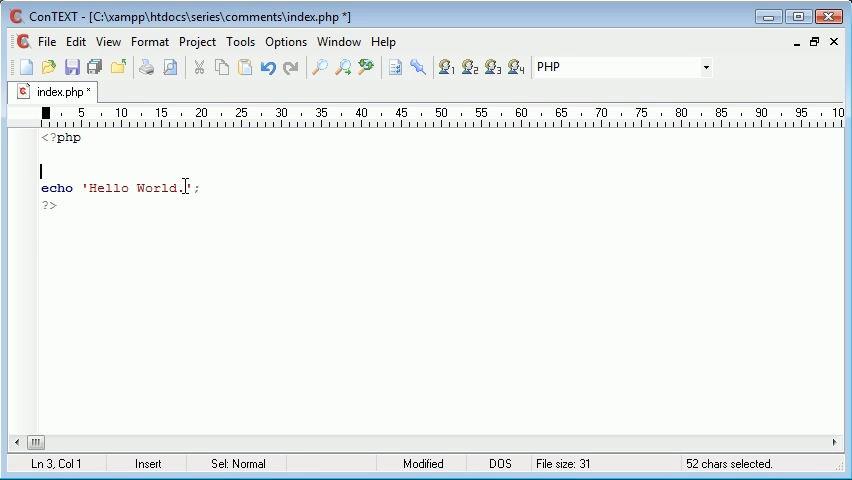
- Begin a // comment above echo, try the word 'Here', then delete it back to //
text(//)
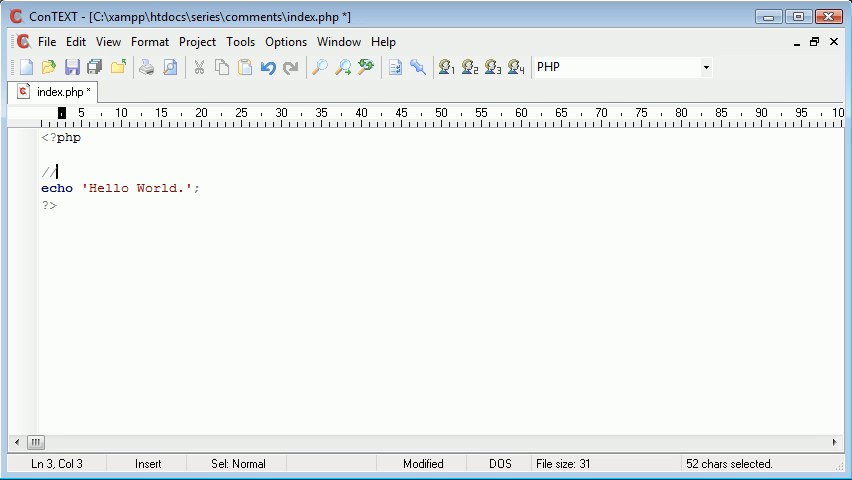
text(Here)
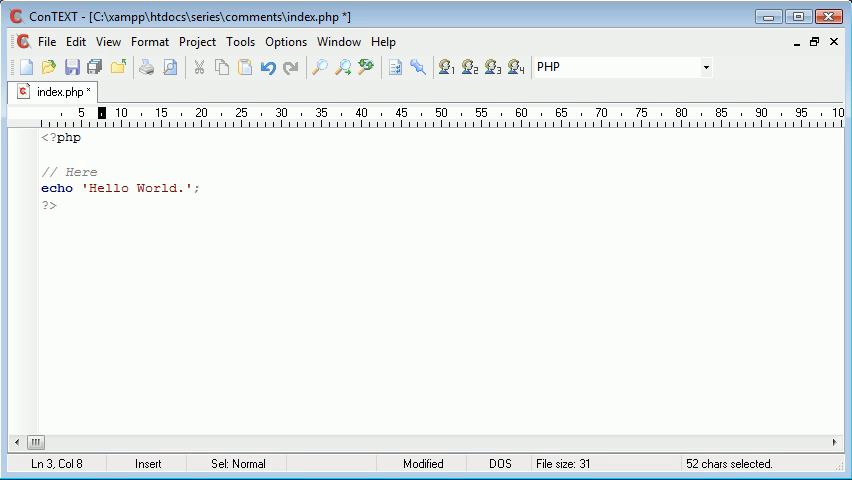
click(96, 172)
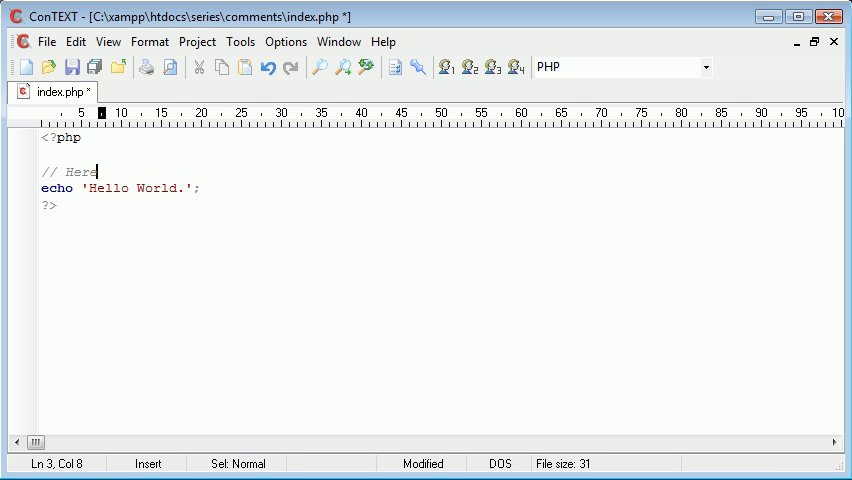
mouse_move(250, 230)
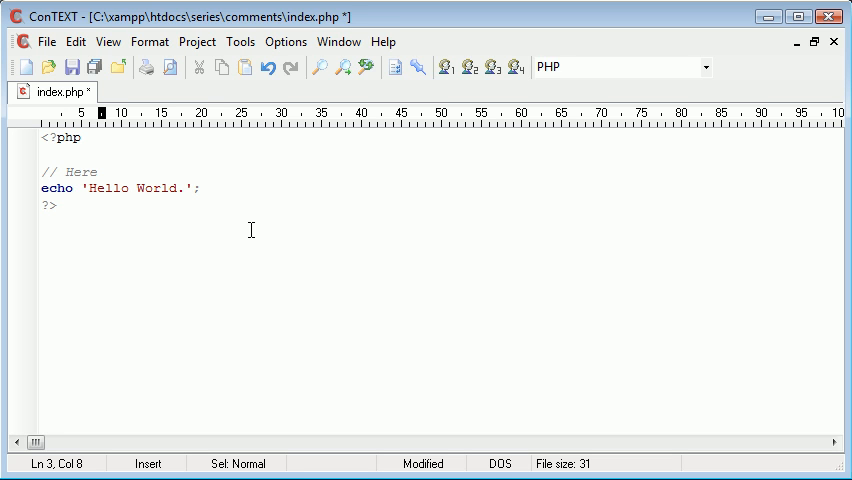
key(Backspace)
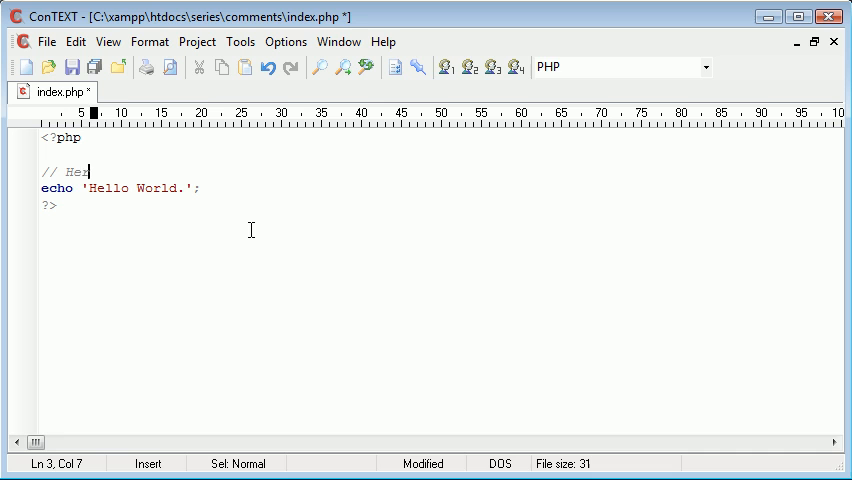
key(BackSpace)
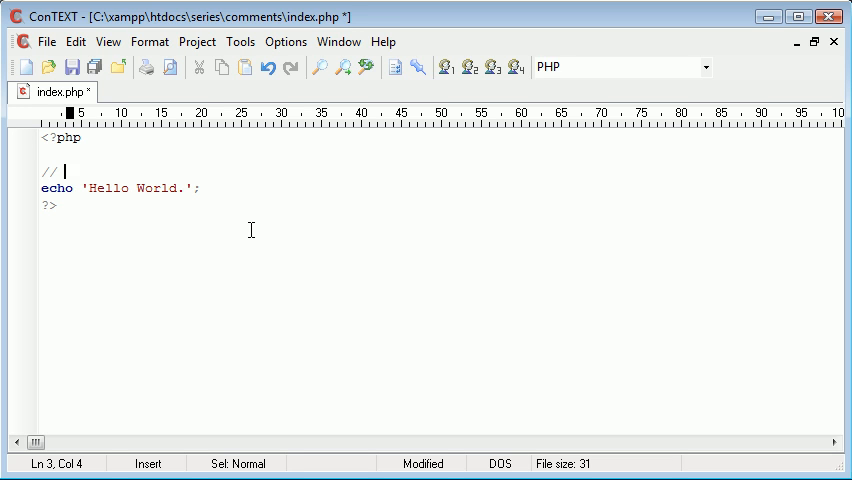
- Write the comment 'Uses echo language construct to output the text "Hello World." to the browser' and save
text(Uses echo)
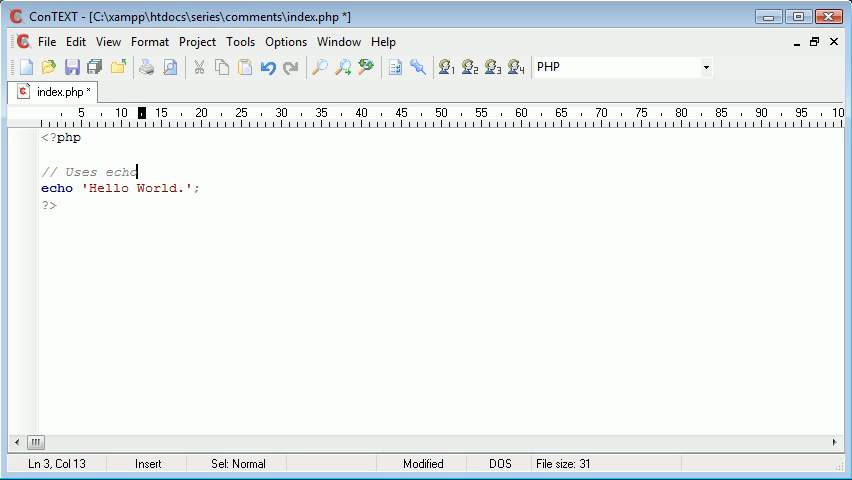
text(language)
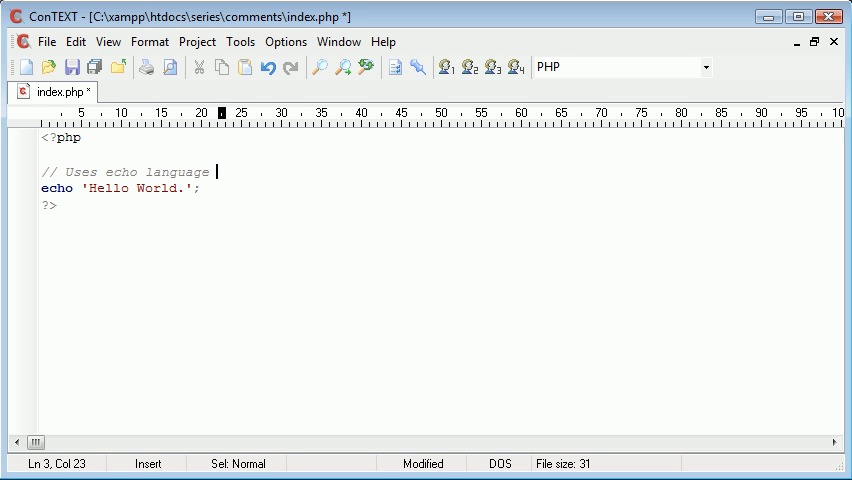
text(construct to e)
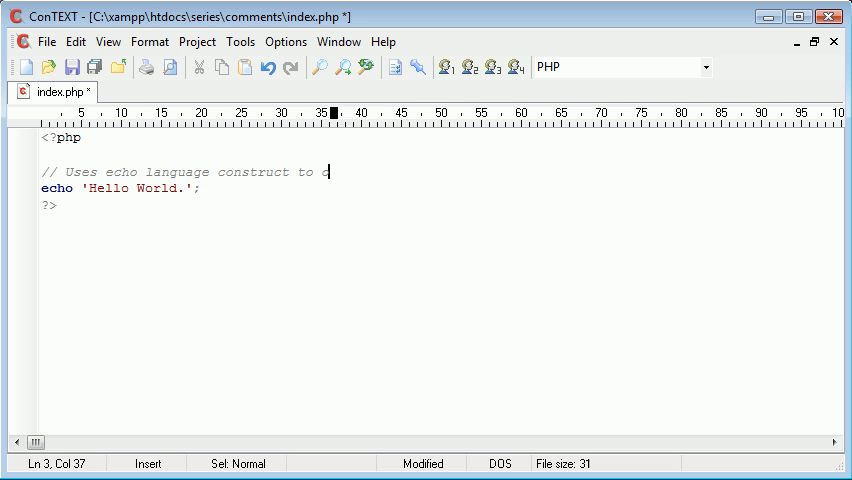
text(utput the text)
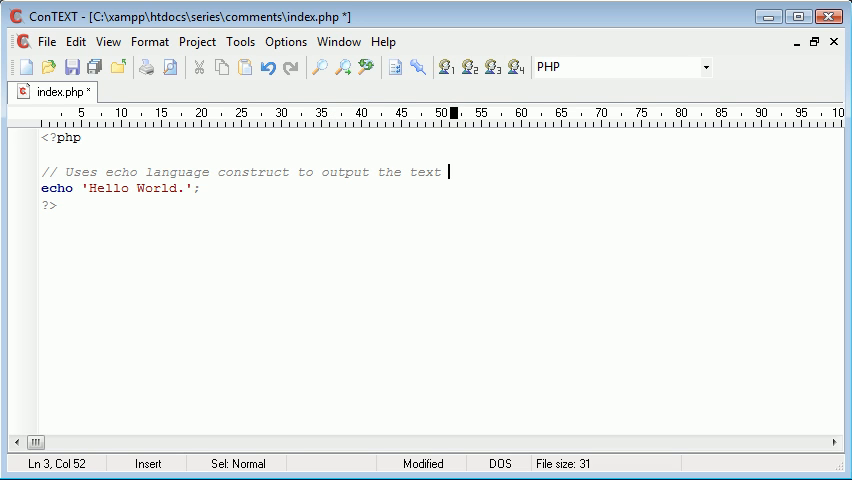
text("Hello W)
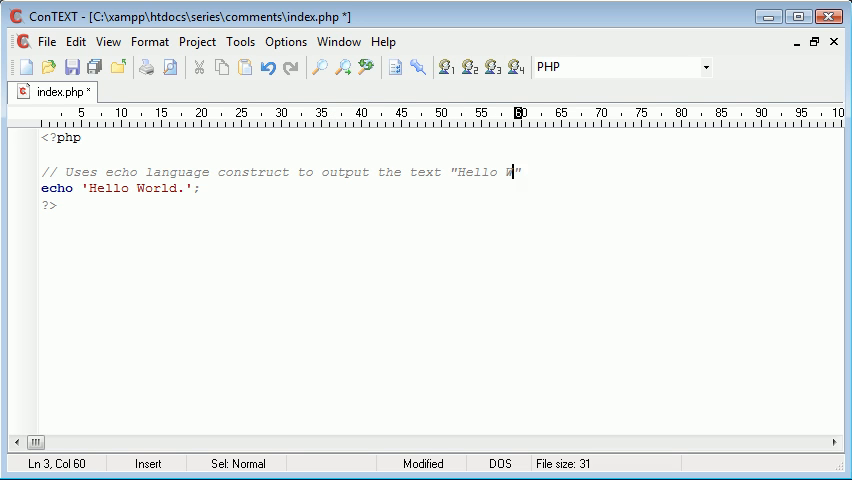
text(orld." to the)
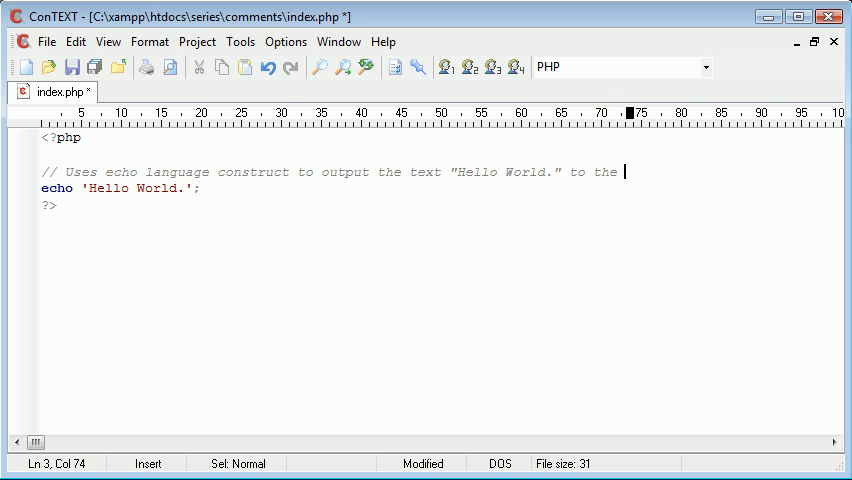
text(browser.)
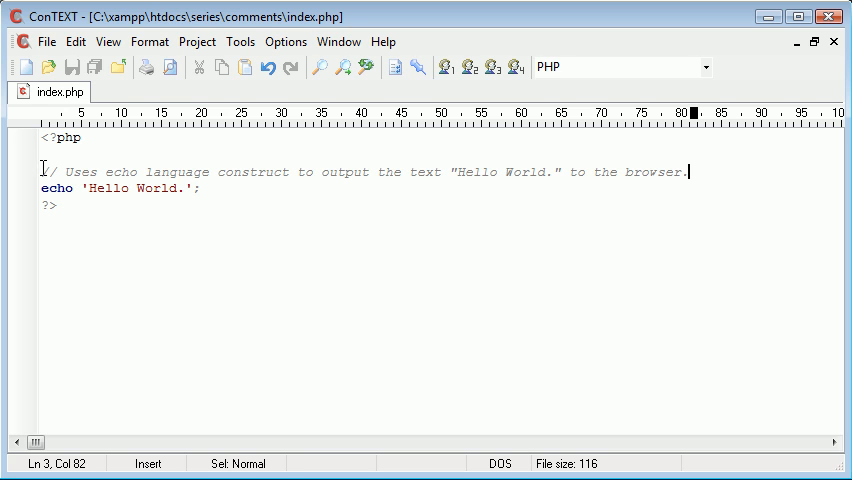
text(//)
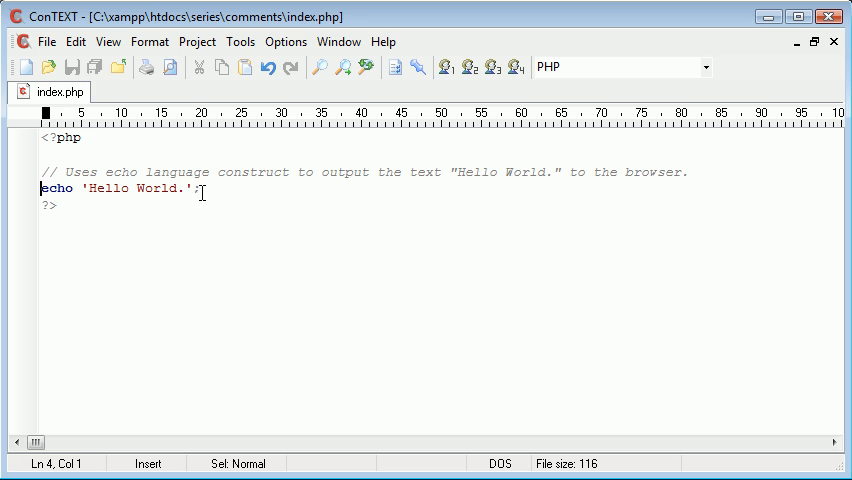
- Try // before echo, remove it, and leave blank lines between <?php and the comment
text(//)
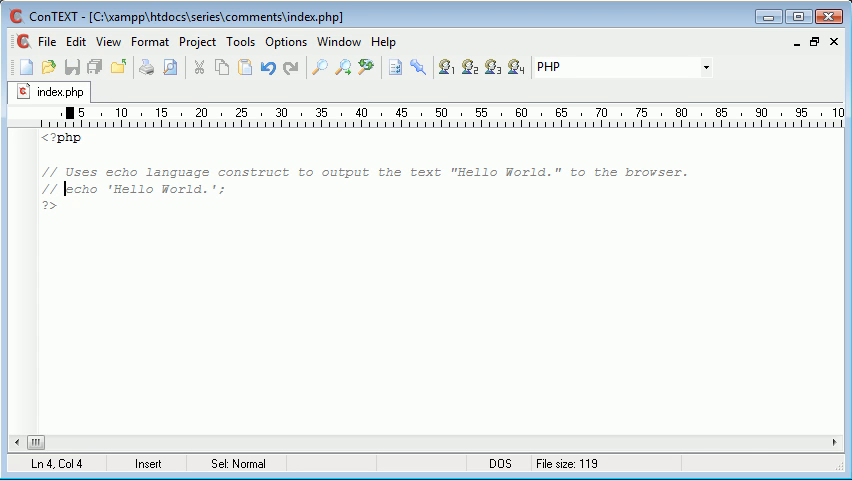
drag(64, 188, 48, 188)
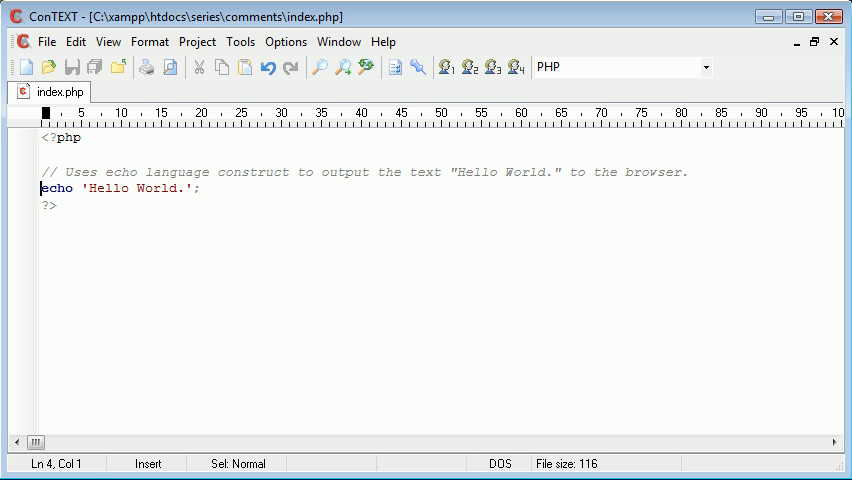
text(//)
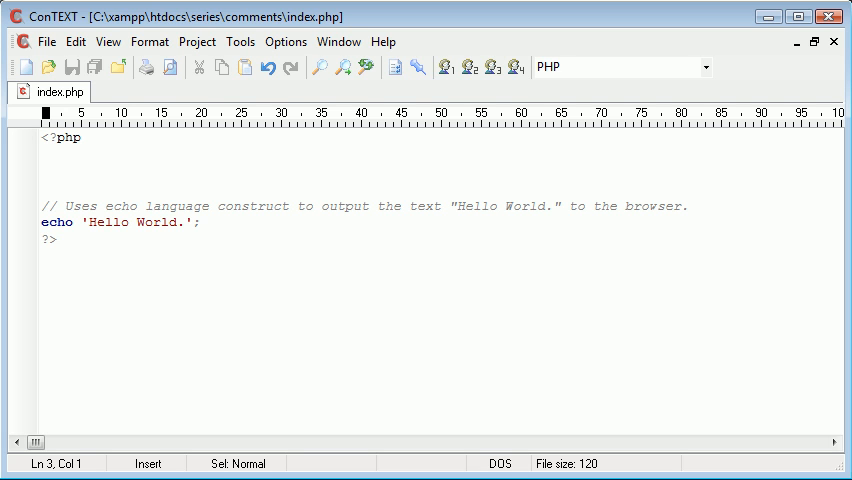
- Add an empty /* … */ block comment above the single-line comment and select it
text(/)
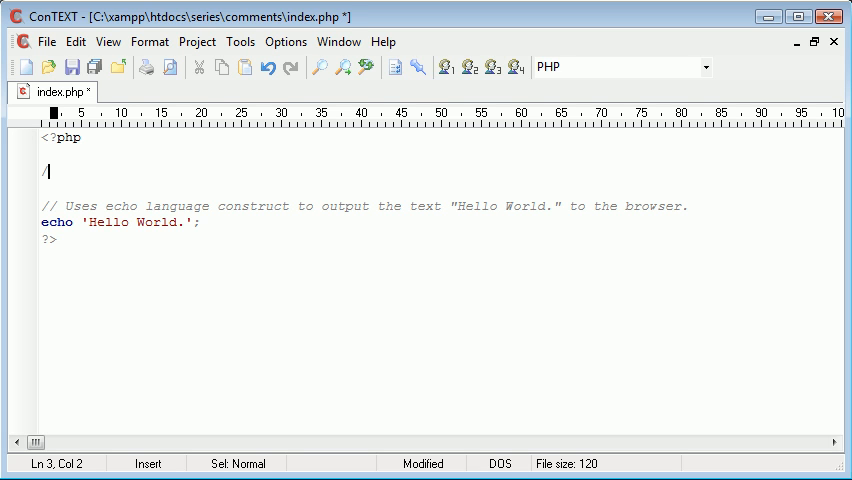
text(*)
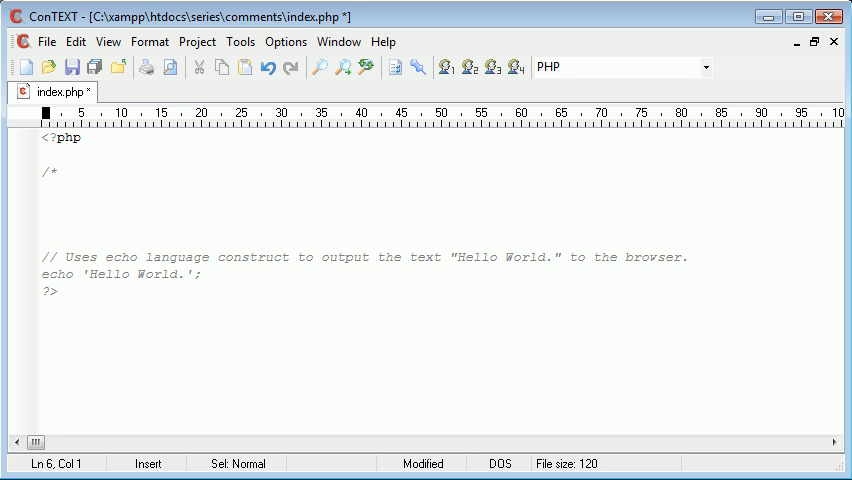
text(*/)
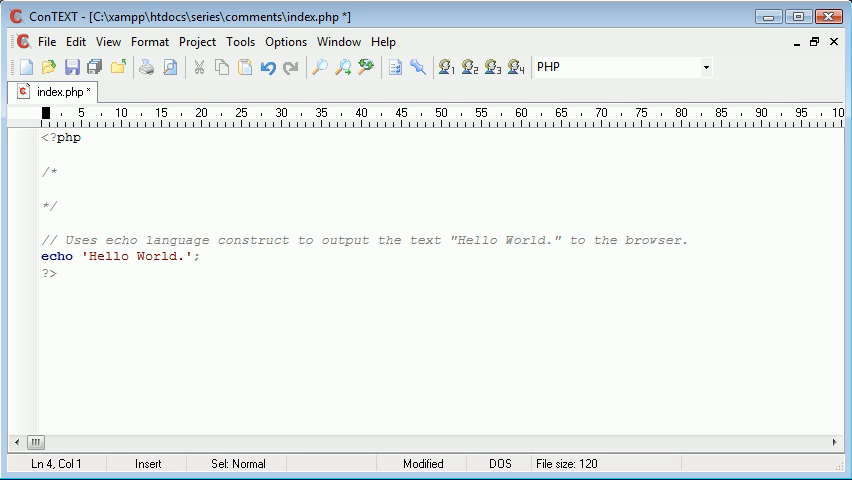
text(//)
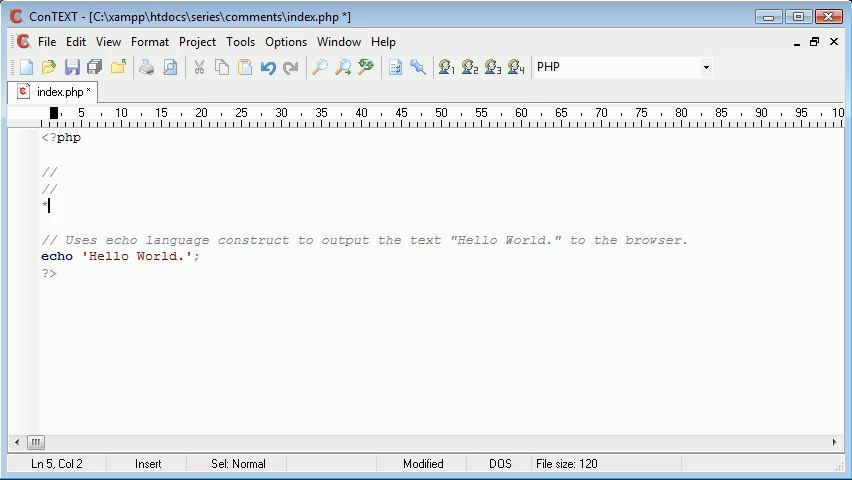
text(/)
key(Enter)
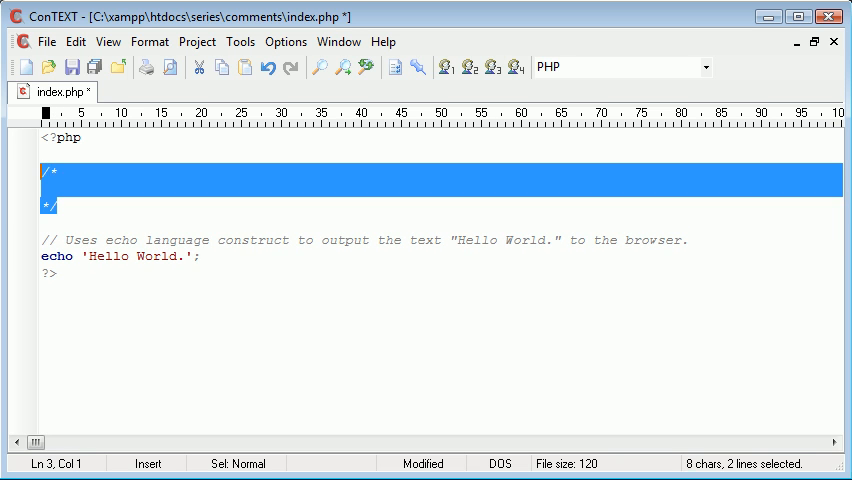
- Fill the block comment with Author and Date: 31/03/11 lines
text(Author: Alex Garrett)
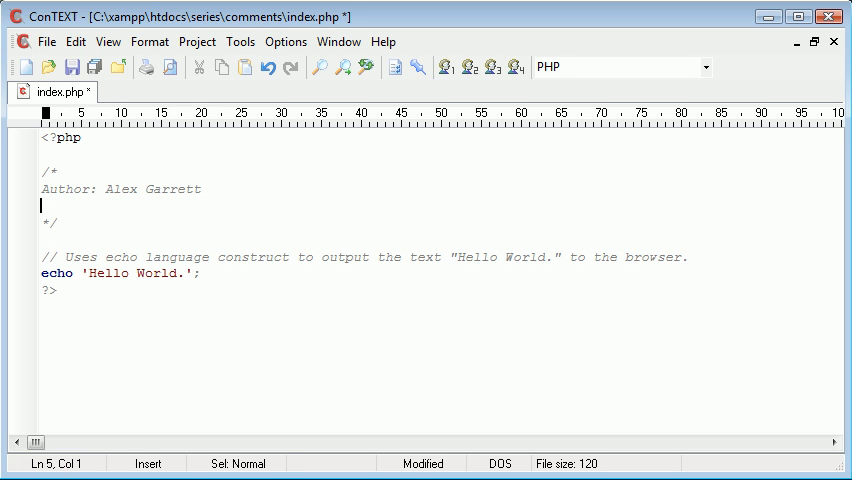
text(Date:)
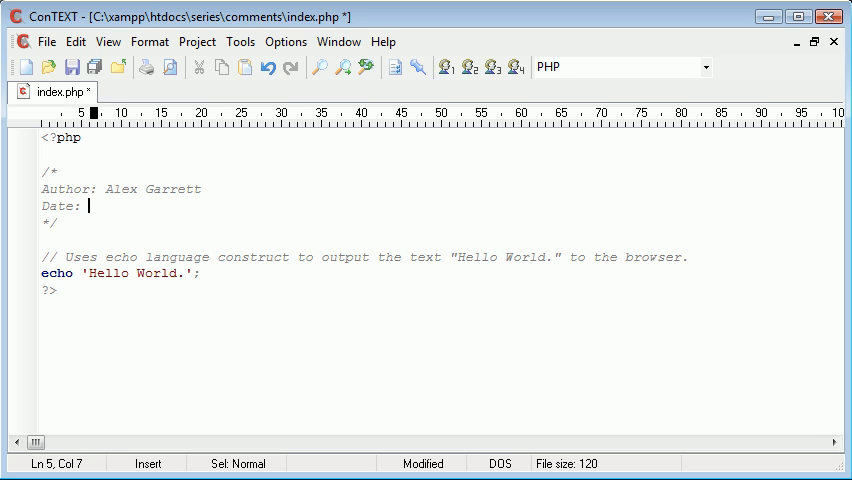
text(31/03/11)
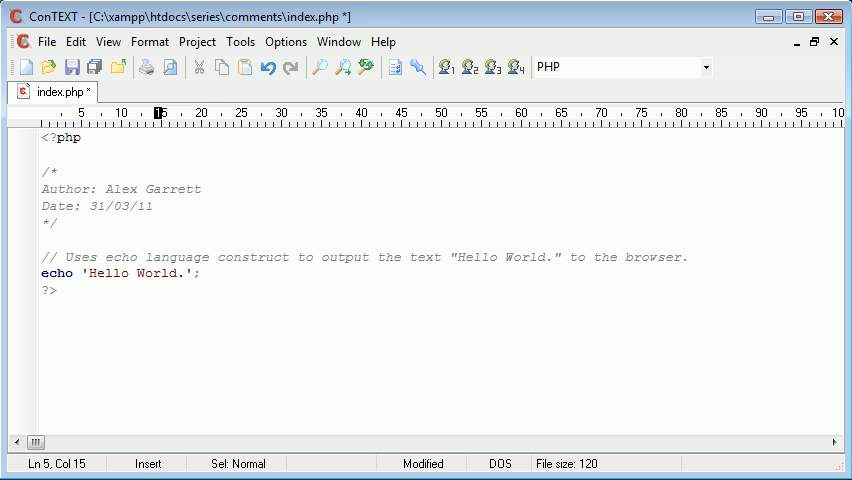
- Condense the block comment onto two lines and save the file
click(72, 206)
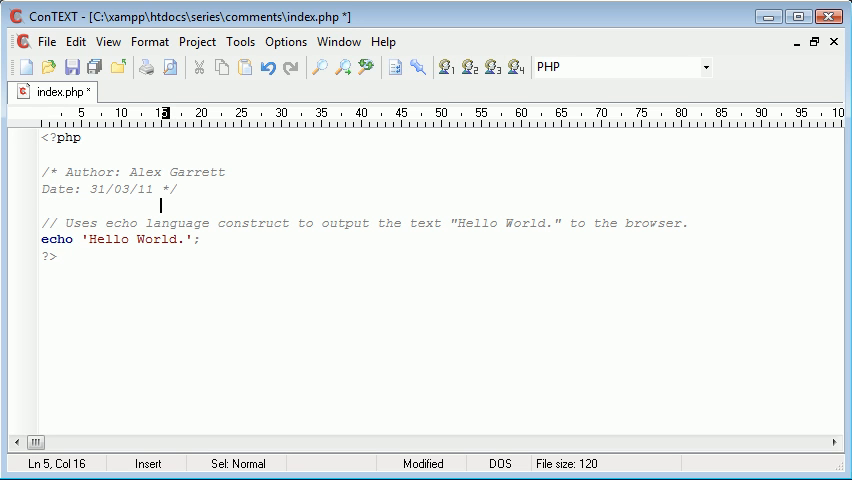
click(176, 188)
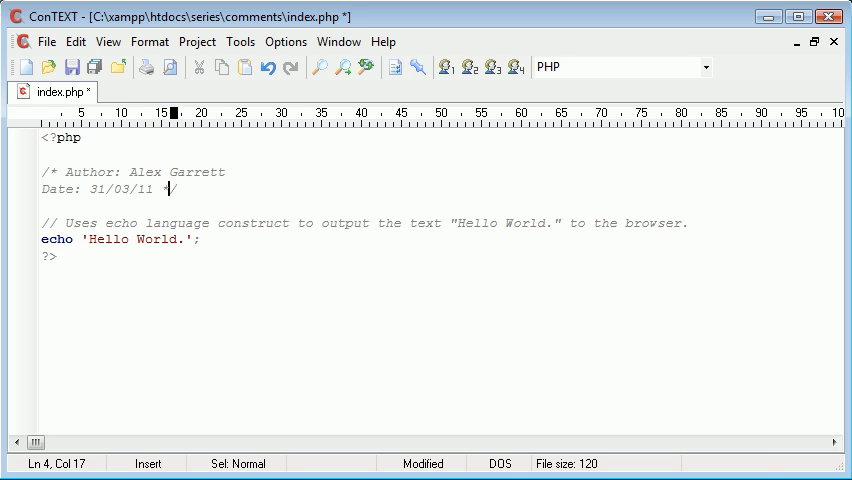
click(48, 188)
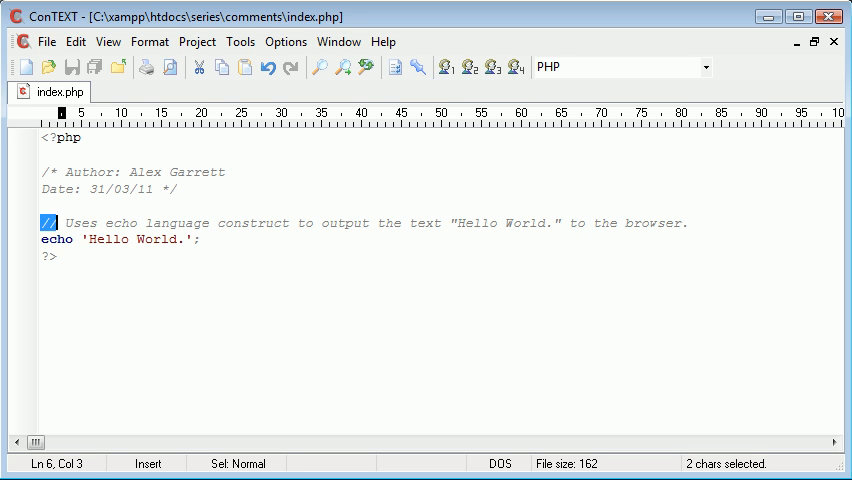
text(/)
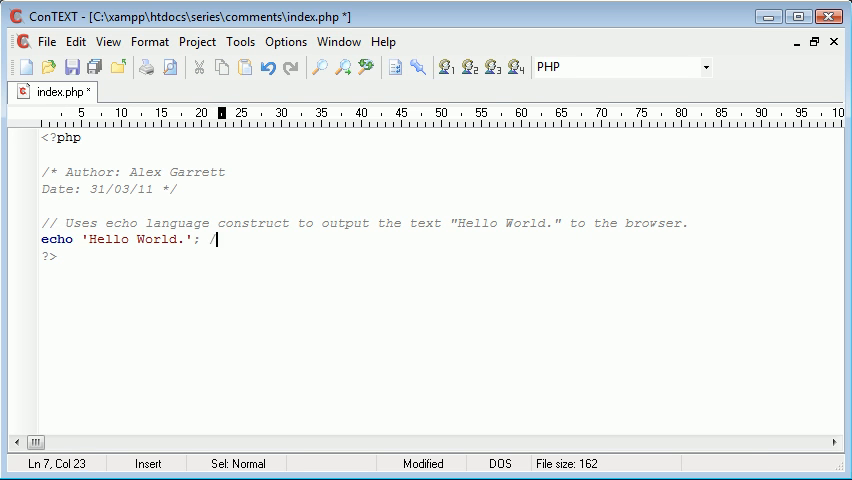